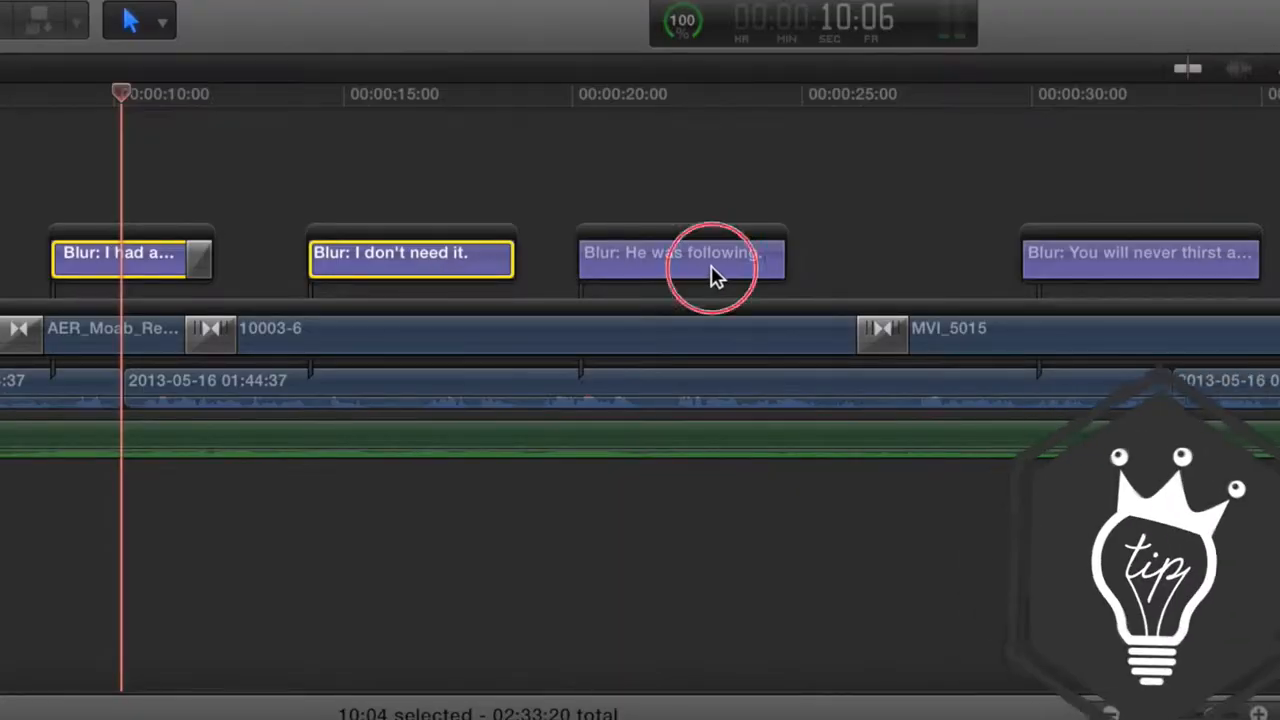
Command-click another Blur subtitle clip so all four title clips are selected together
click(1140, 260)
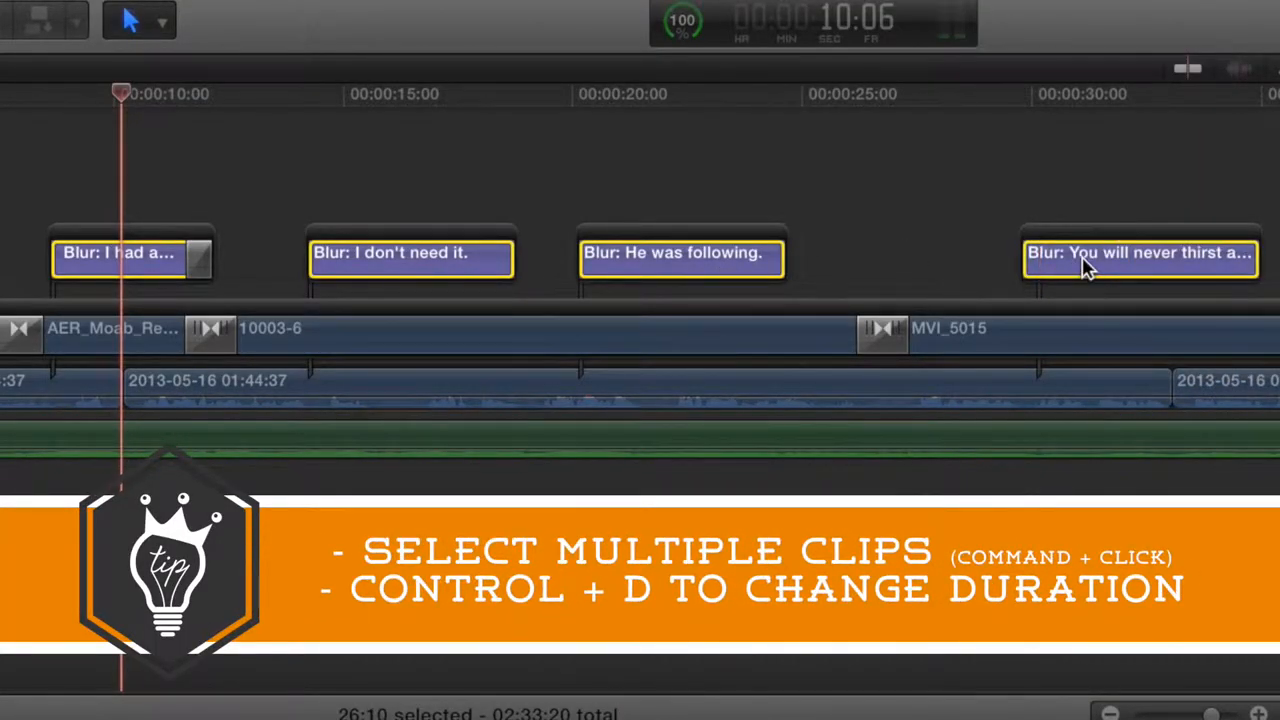